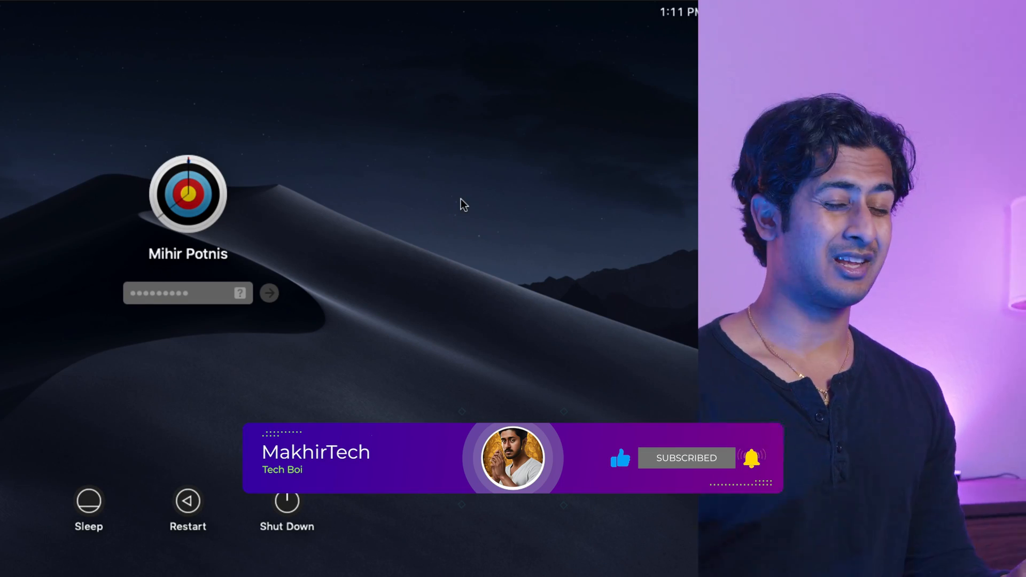
# - Respond to the blank-DVD alert on the High Sierra desktop via its Action pop-up
pyautogui.click(269, 293)
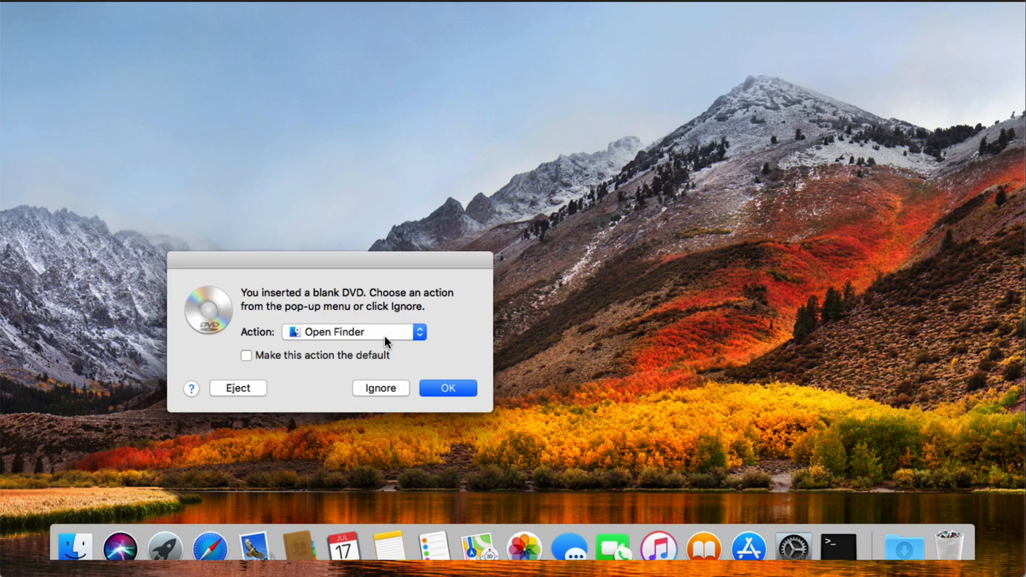
pyautogui.click(446, 387)
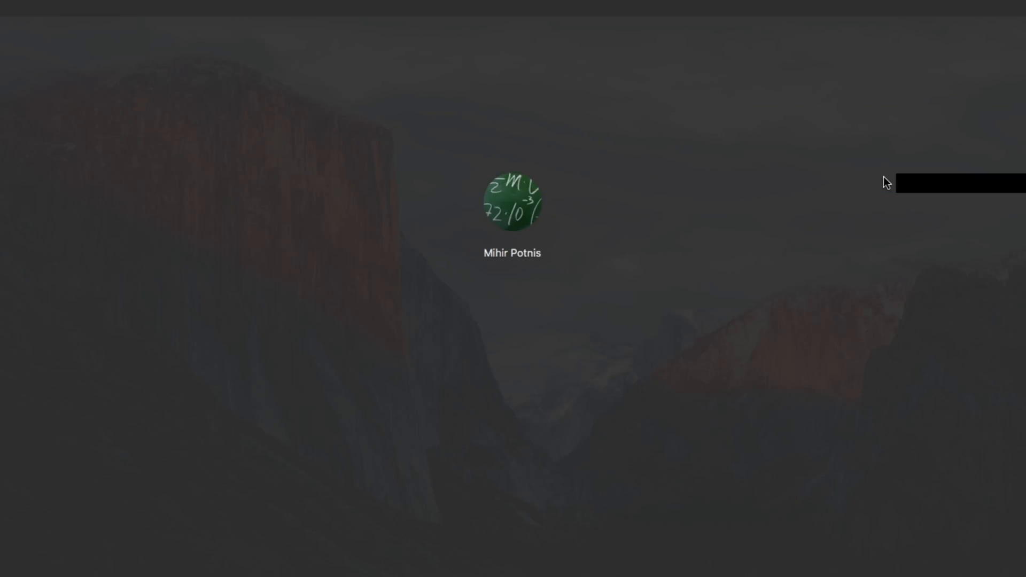
pyautogui.click(512, 204)
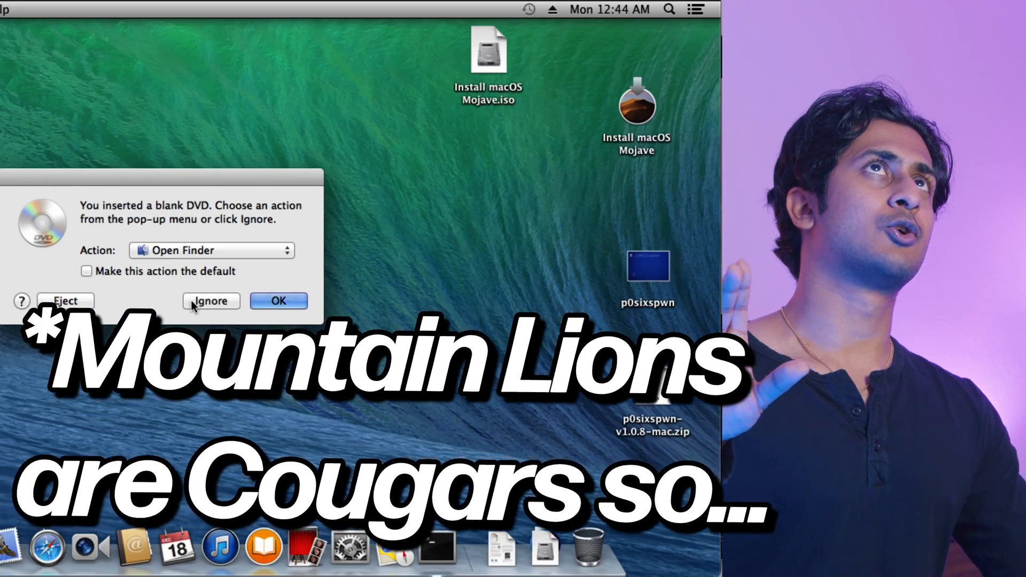
# - Ignore the DVD alert, browse Go > Applications in Finder, and open the Apple site from Safari Top Sites
pyautogui.click(211, 301)
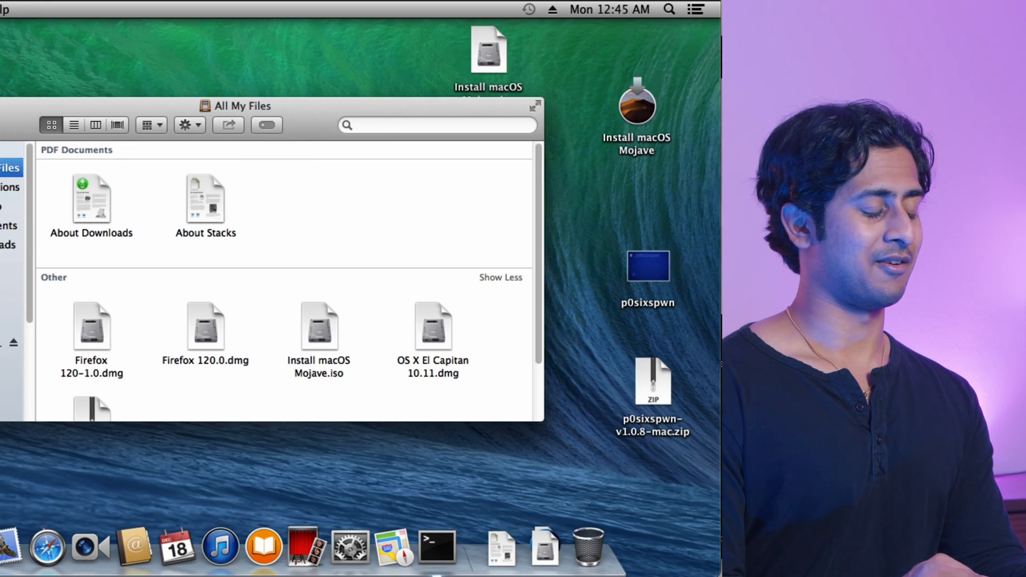
pyautogui.click(13, 13)
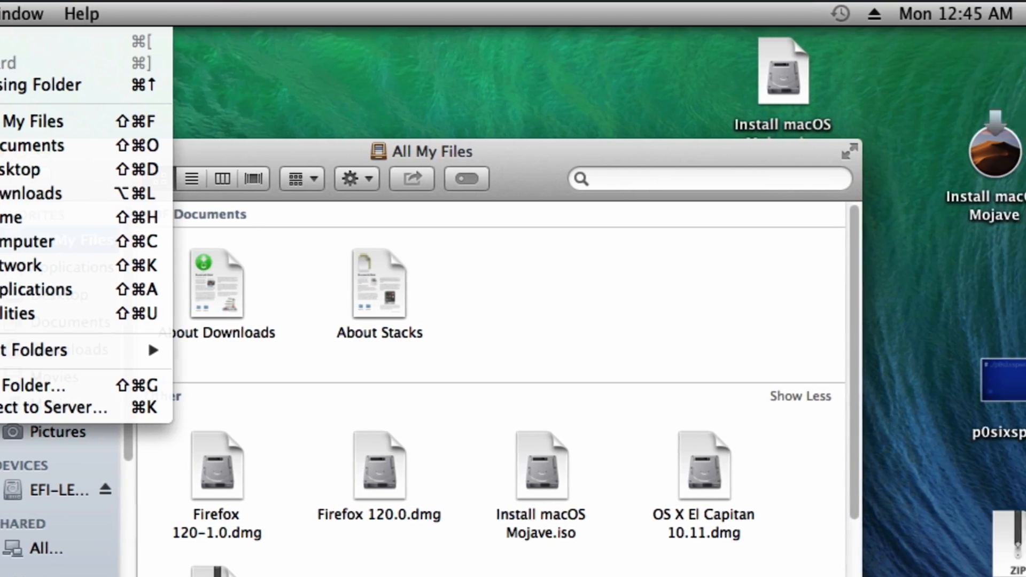
pyautogui.click(38, 290)
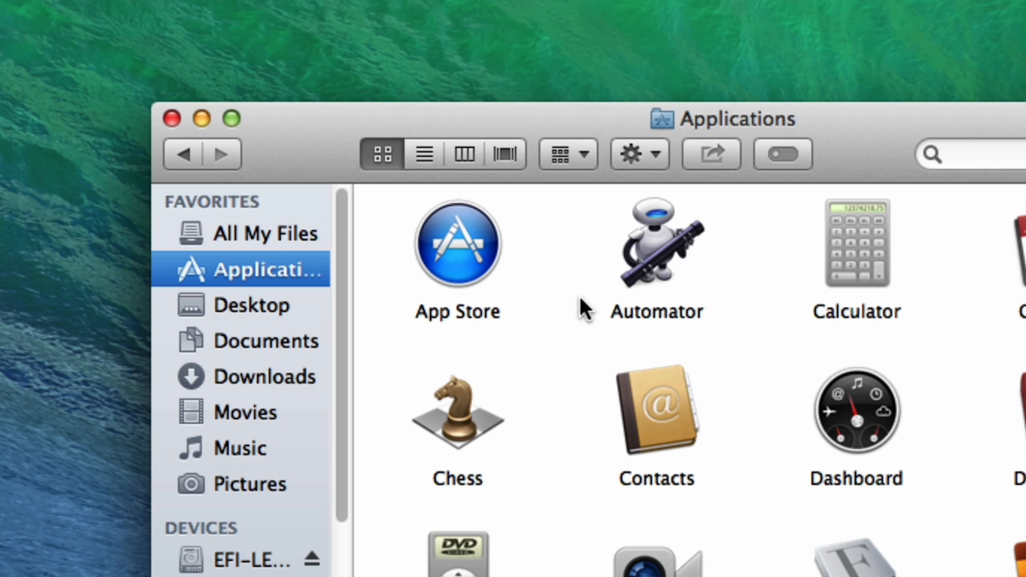
pyautogui.scroll(-3)
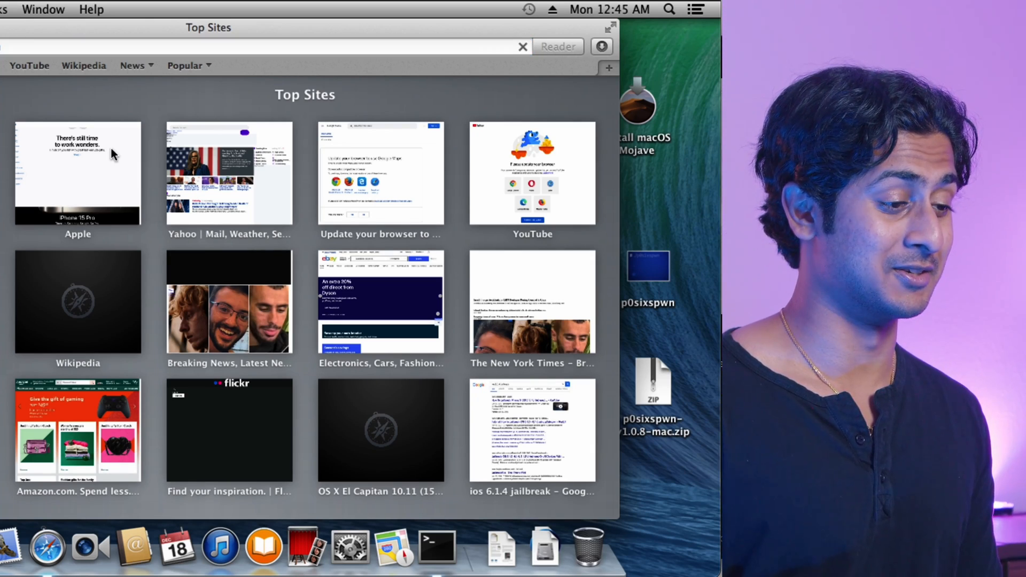
pyautogui.click(77, 173)
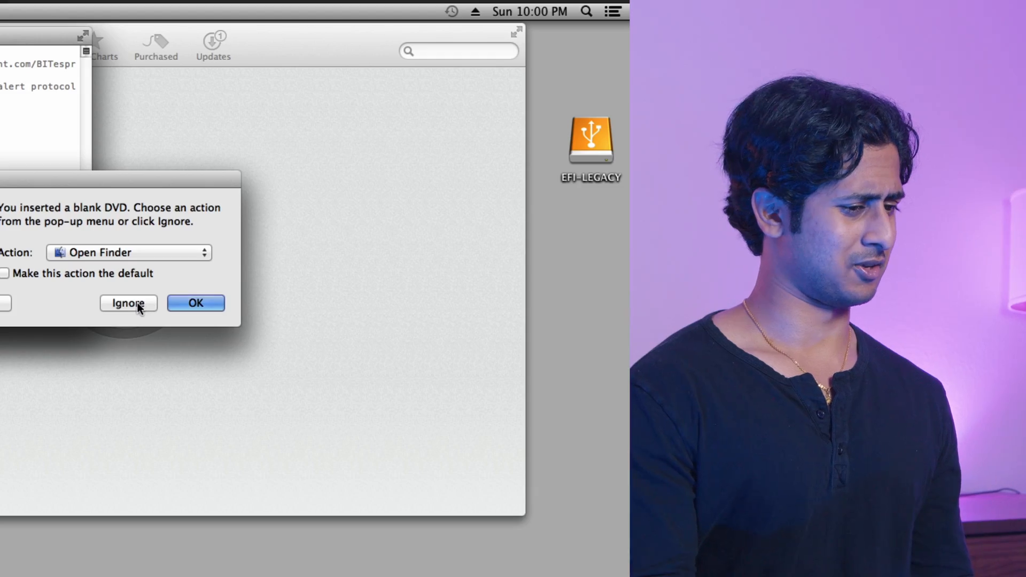
# - Ignore the blank-DVD alert next to the Mountain Lion App Store window
pyautogui.click(128, 302)
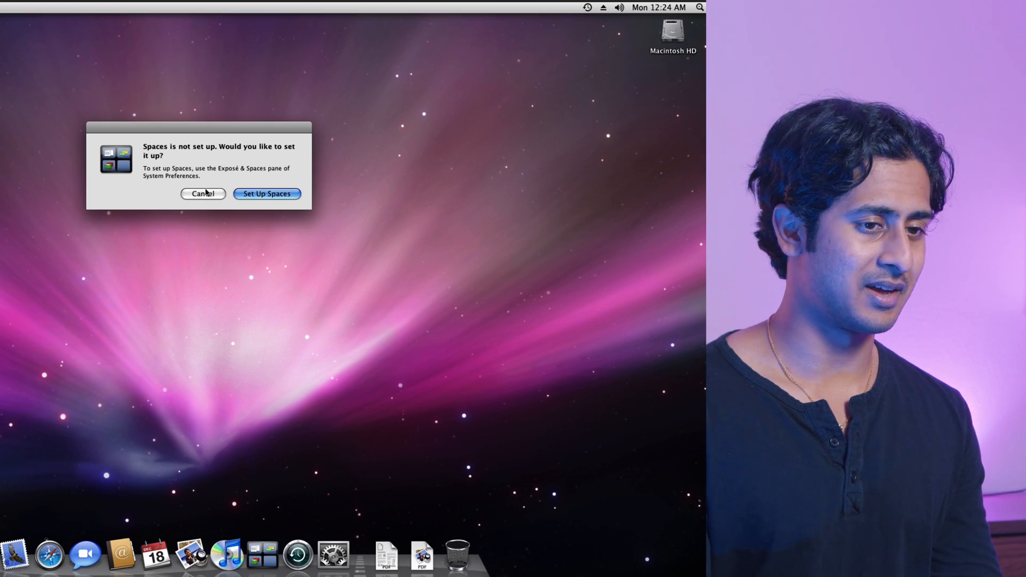
# - Cancel the 'Spaces is not set up' alert and return focus to the Leopard desktop
pyautogui.click(202, 194)
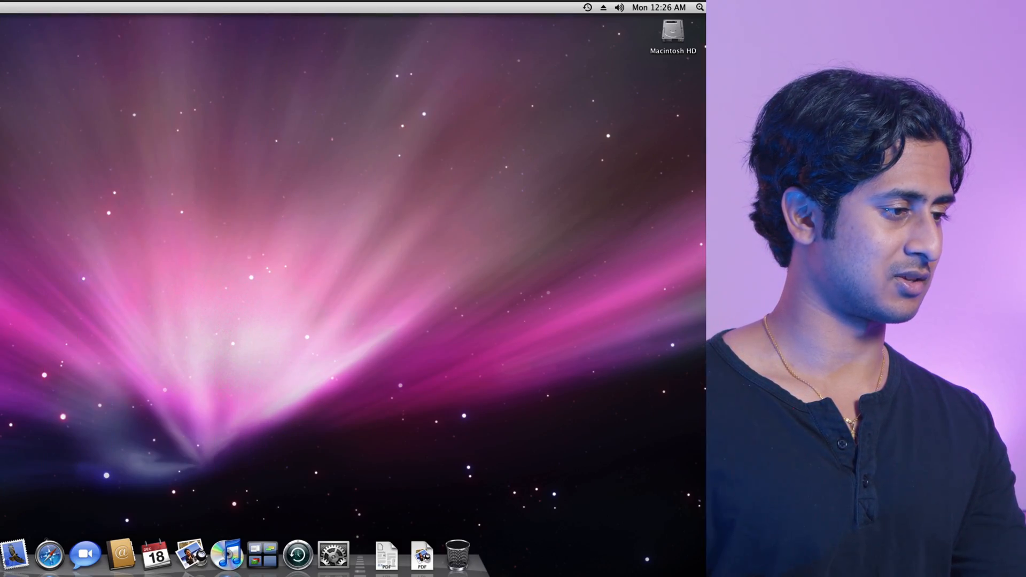
pyautogui.click(226, 556)
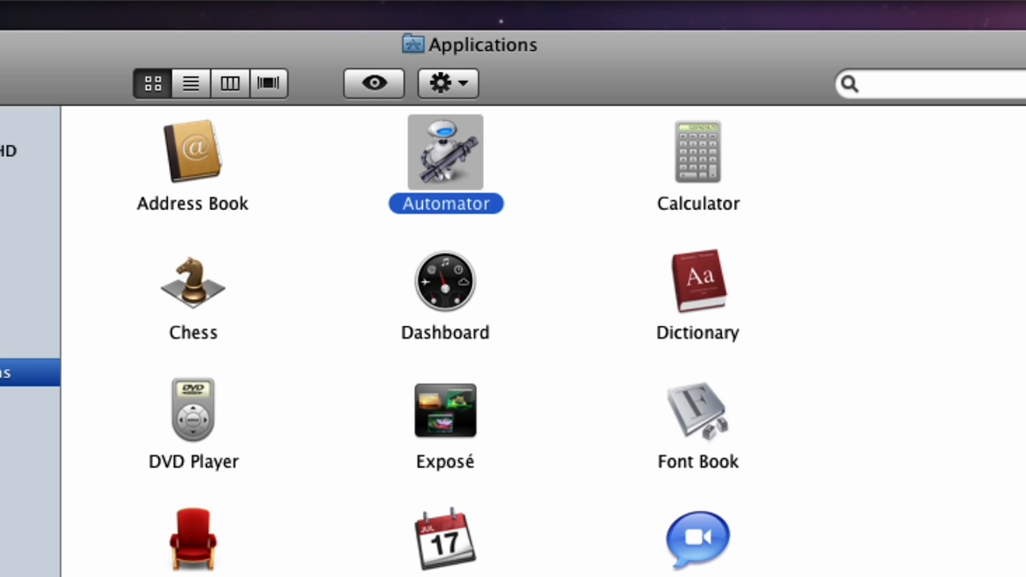
# - Launch Automator from Applications and pick a starting point for the untitled workflow
pyautogui.doubleClick(444, 151)
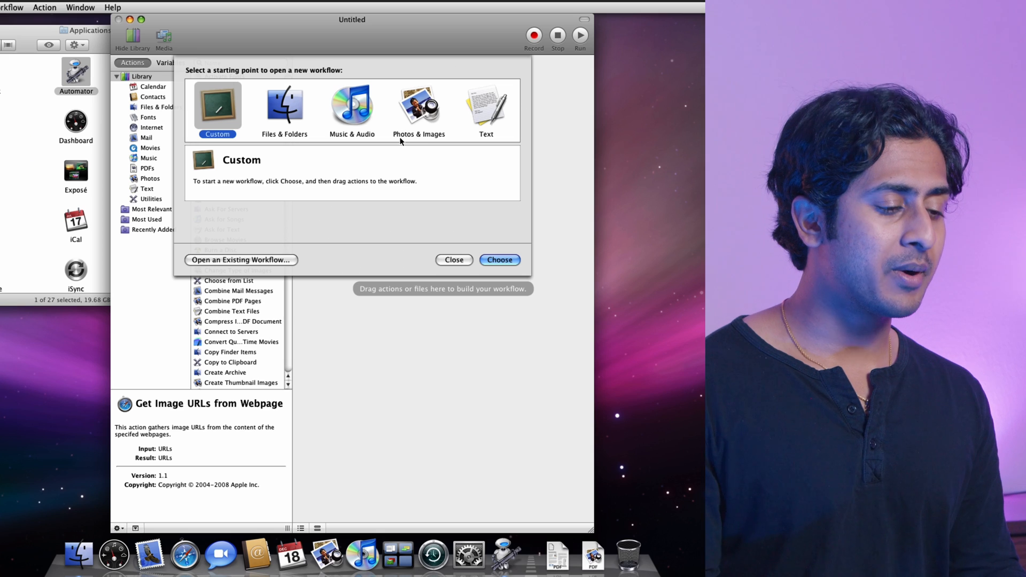
pyautogui.click(500, 260)
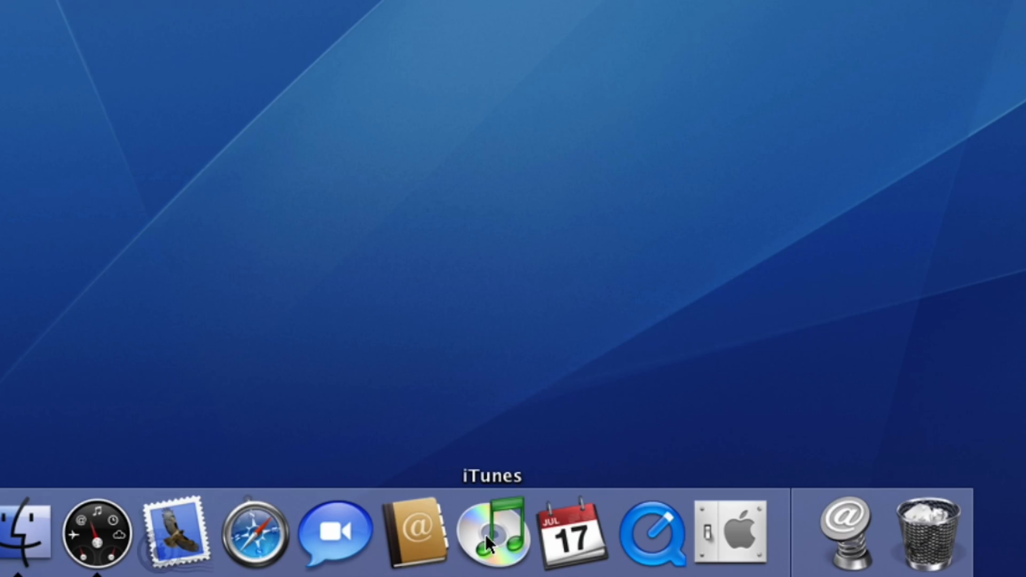
# - Bring up Safari from the Dock, close System Preferences, and Spotlight-search for 'quicktime'
pyautogui.click(254, 531)
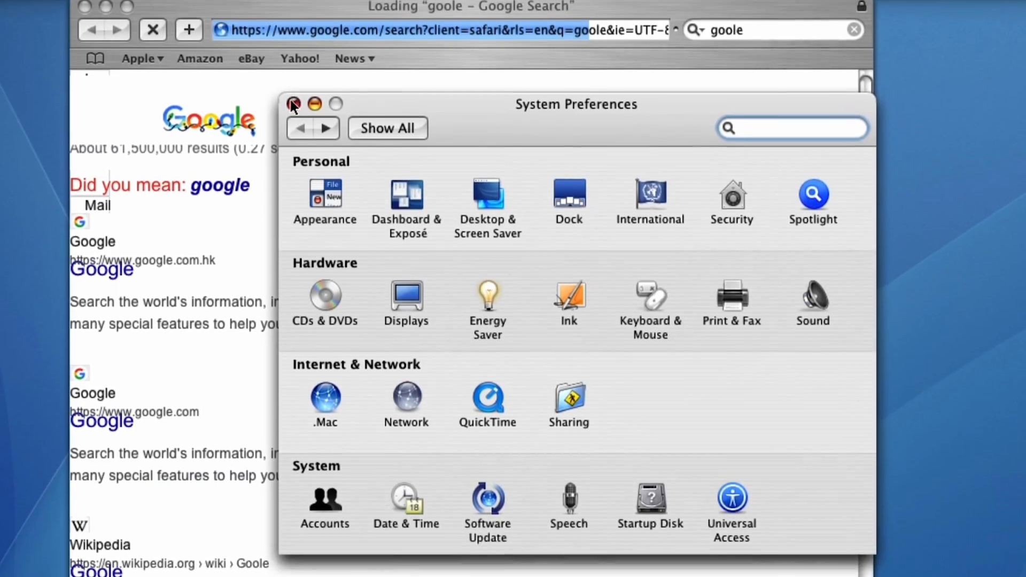
pyautogui.click(294, 103)
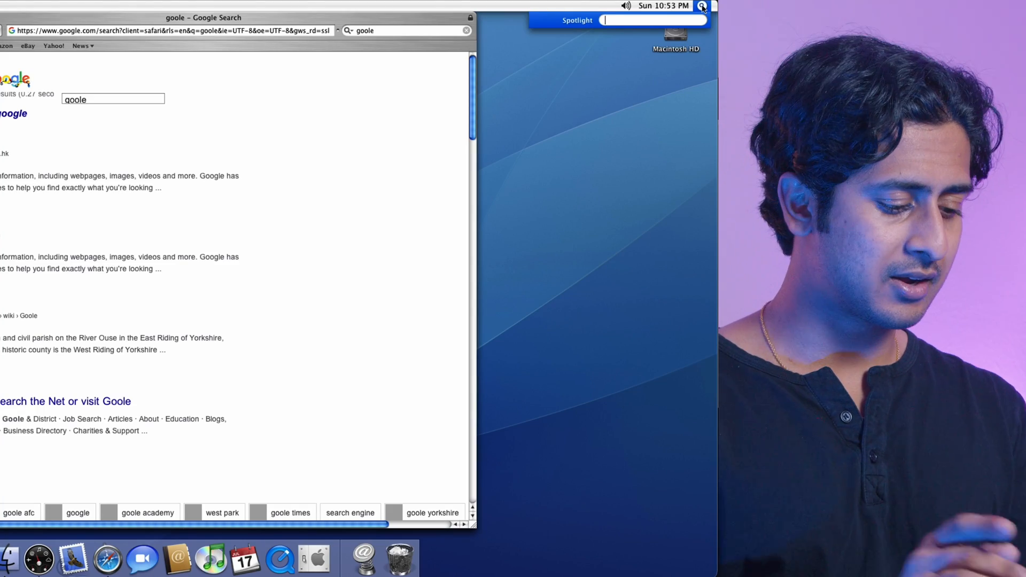
pyautogui.write('quicktime')
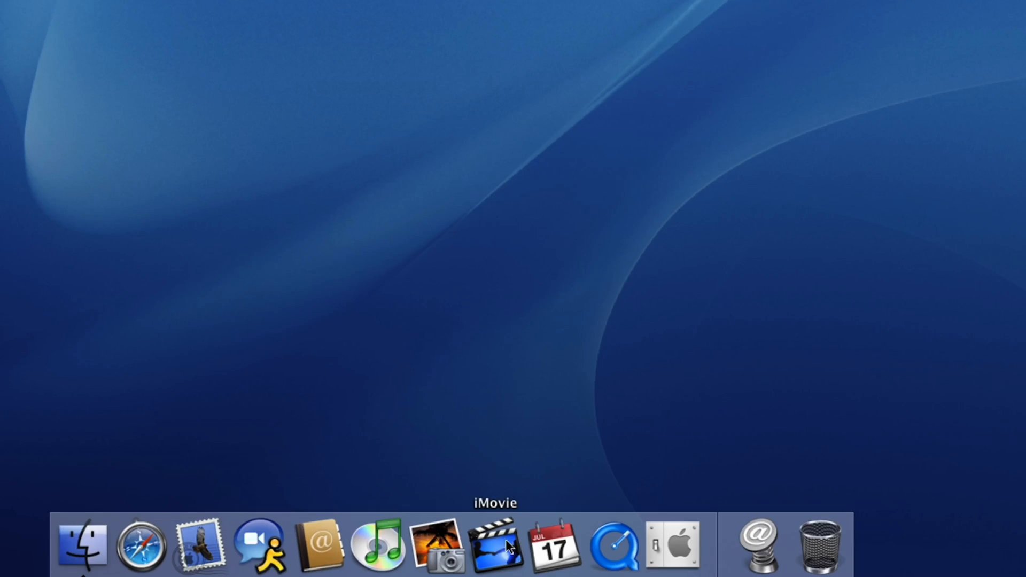
# - Browse Panther's Applications folder in Finder and launch Internet Explorer
pyautogui.click(82, 546)
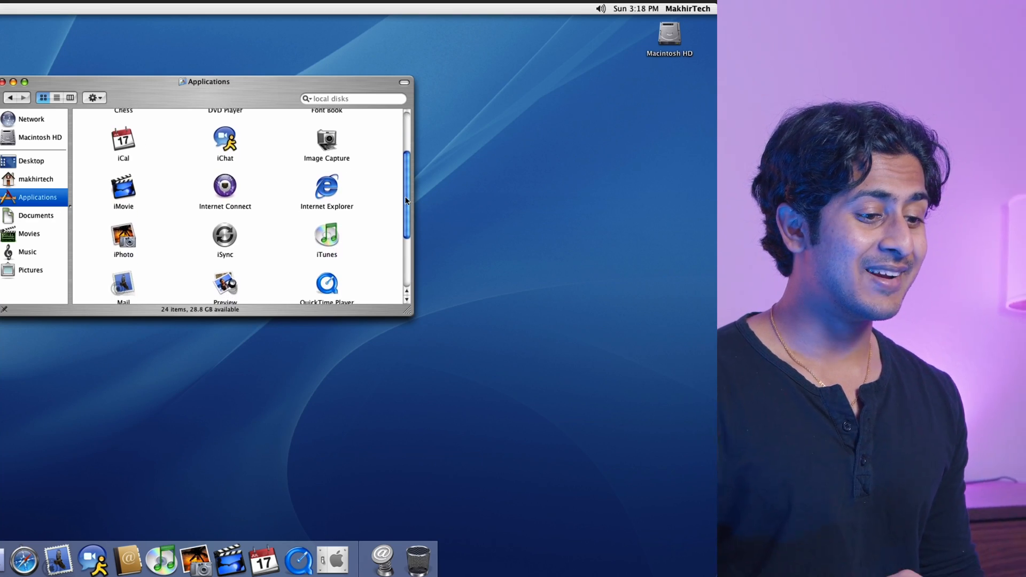
pyautogui.scroll(3)
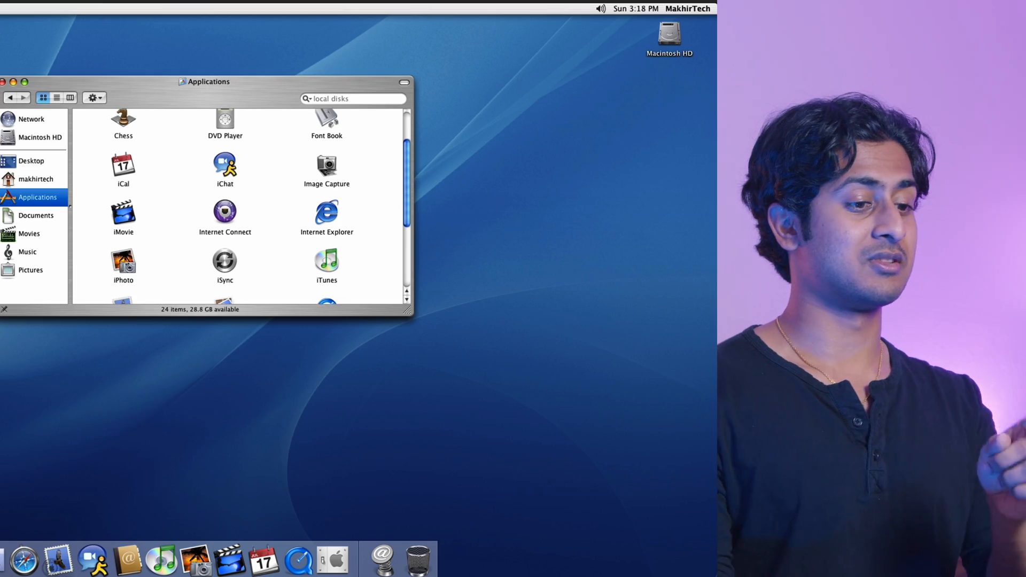
pyautogui.scroll(3)
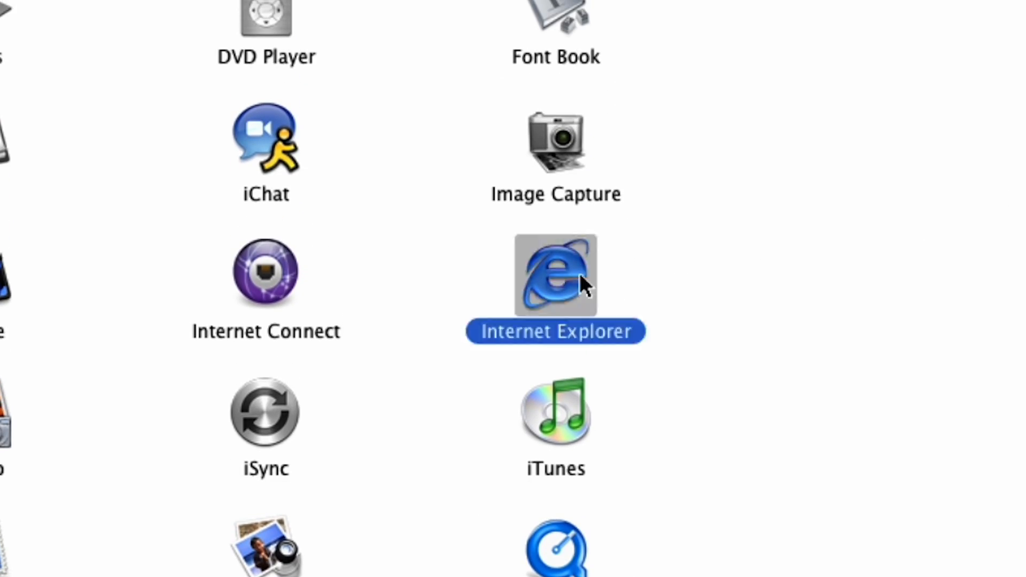
pyautogui.doubleClick(555, 274)
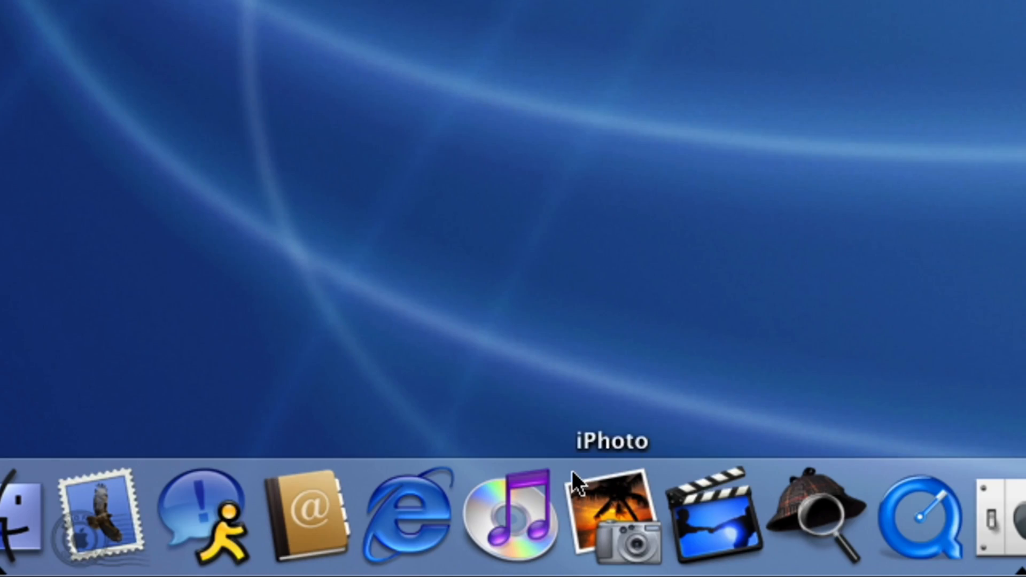
pyautogui.moveTo(523, 518)
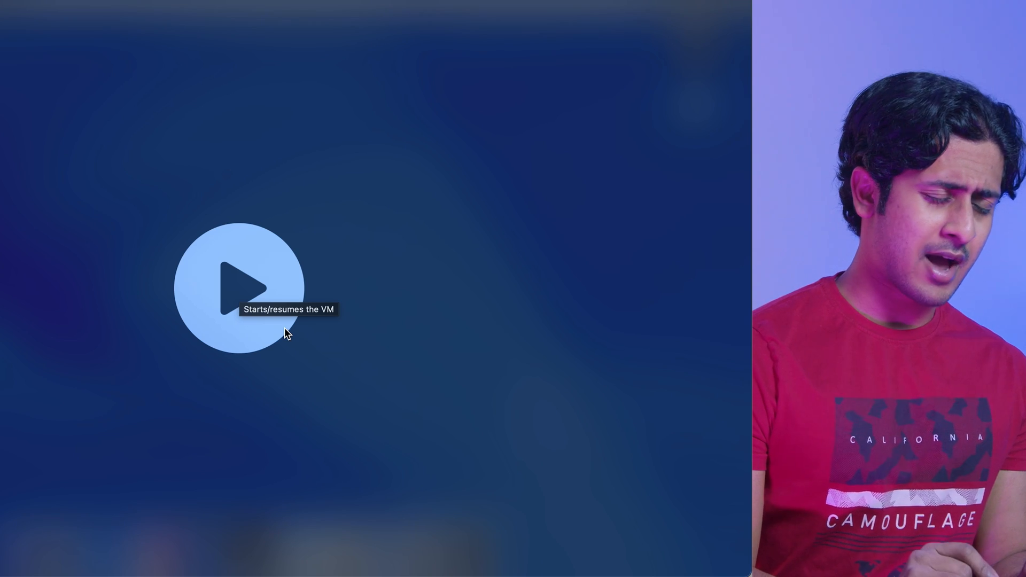
# - Start the emulated Puma virtual machine so it boots to its desktop
pyautogui.click(243, 286)
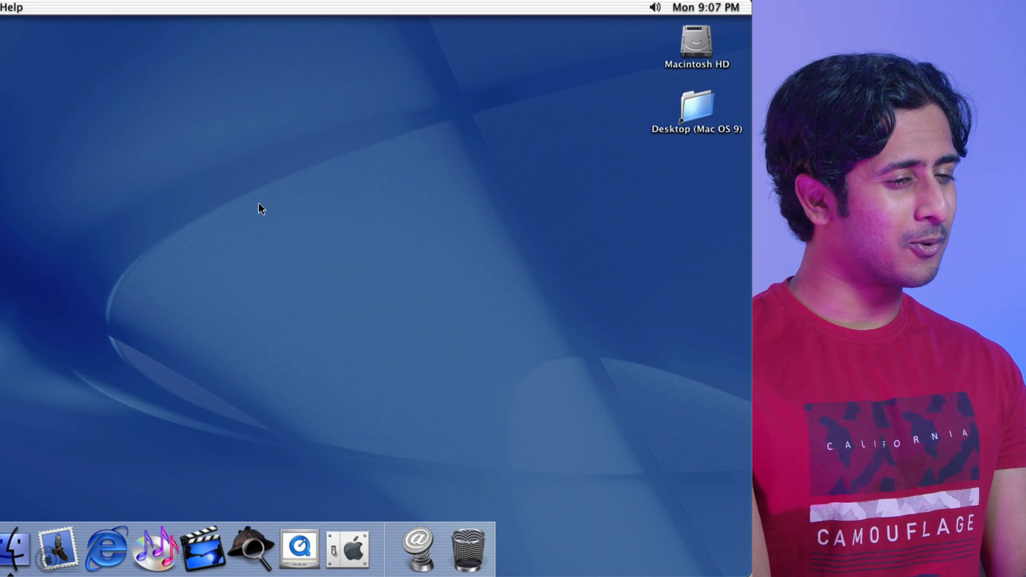
pyautogui.moveTo(284, 162)
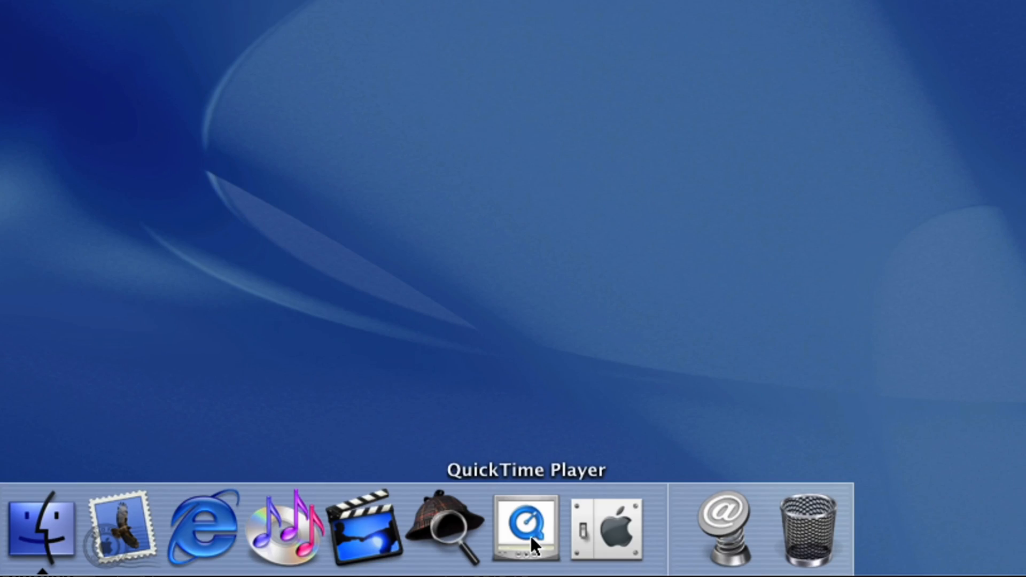
pyautogui.moveTo(497, 524)
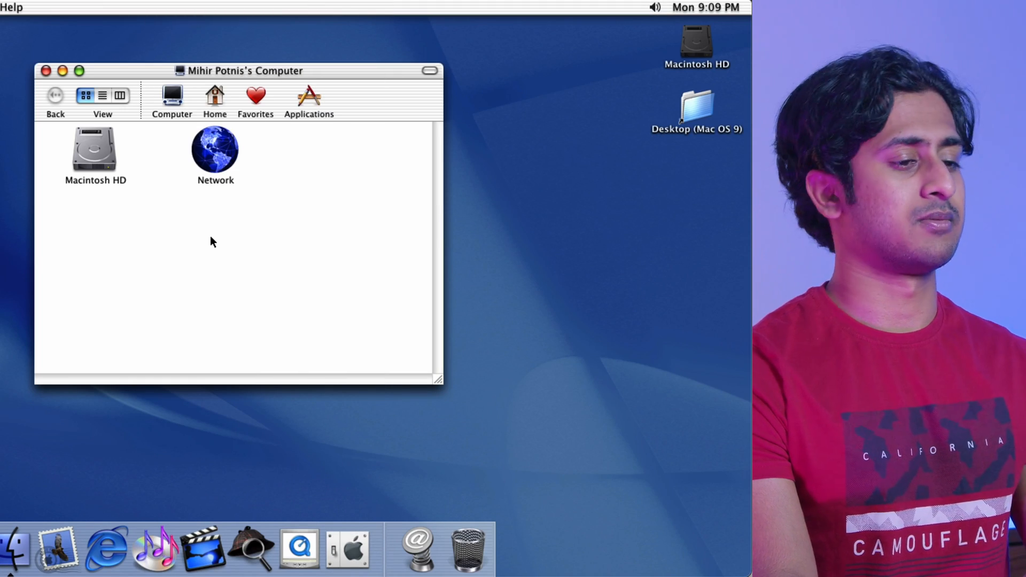
pyautogui.moveTo(331, 144)
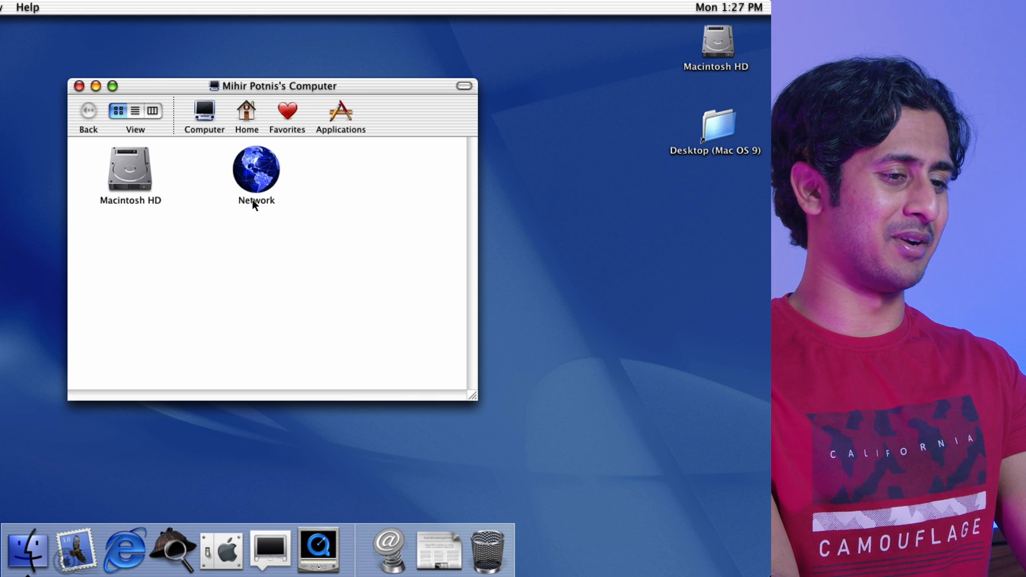
# - Show Cheetah's Applications folder in Finder and open one of its apps
pyautogui.click(339, 112)
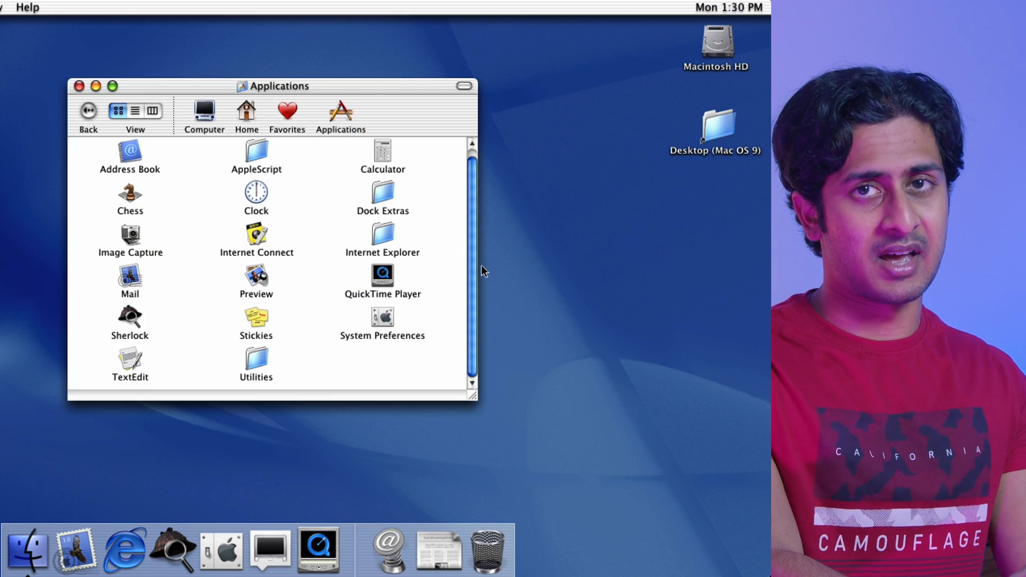
pyautogui.doubleClick(383, 235)
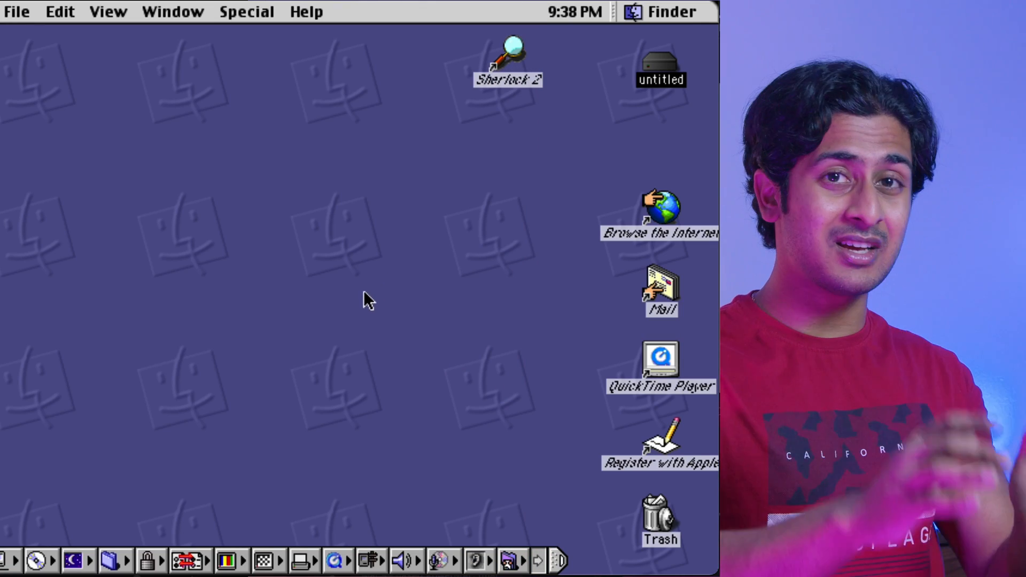
# - Open the 'untitled' hard disk to list System Folder, Applications (Mac OS 9), Documents and Late Breaking News
pyautogui.click(7, 11)
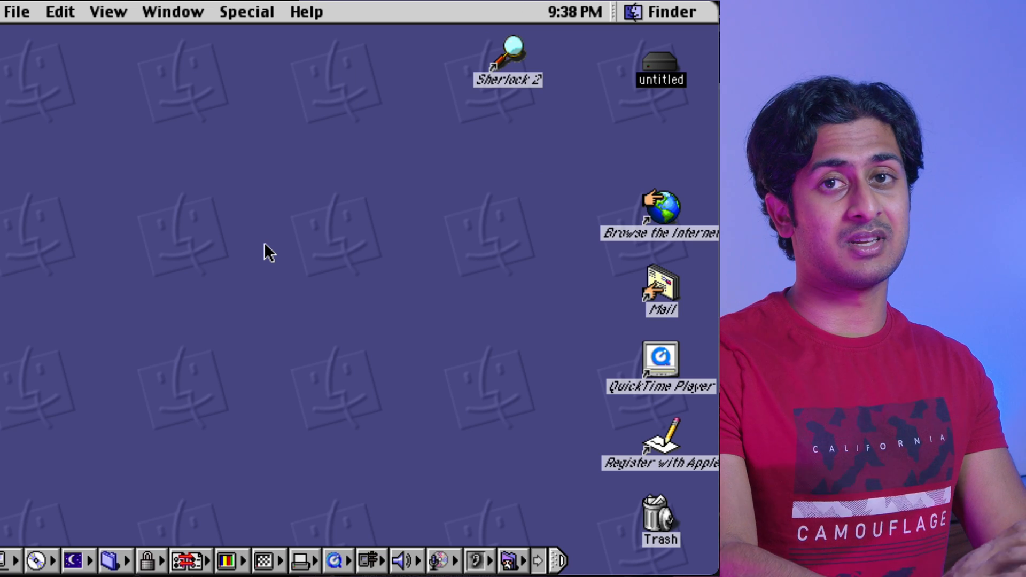
pyautogui.moveTo(439, 277)
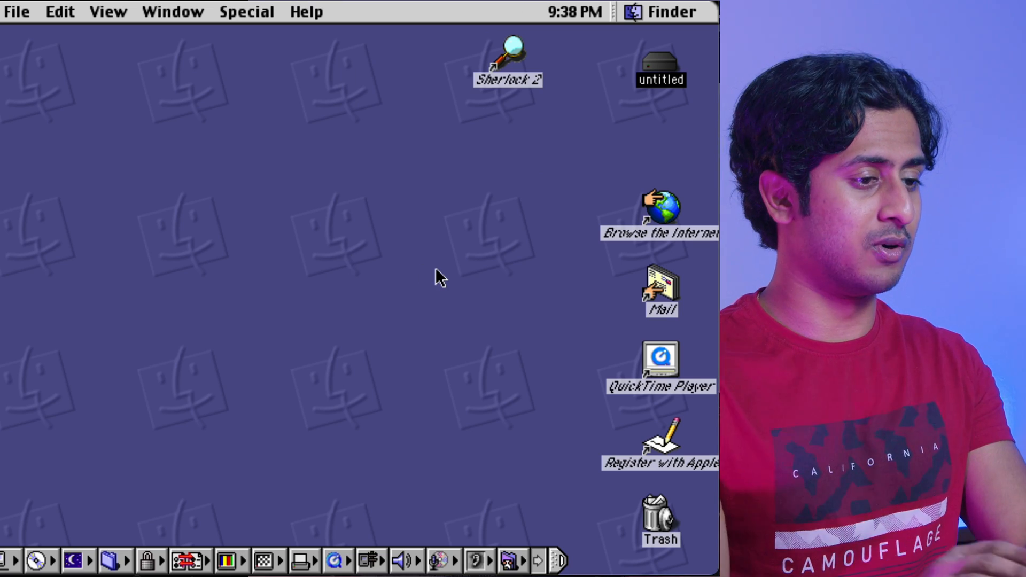
pyautogui.doubleClick(661, 62)
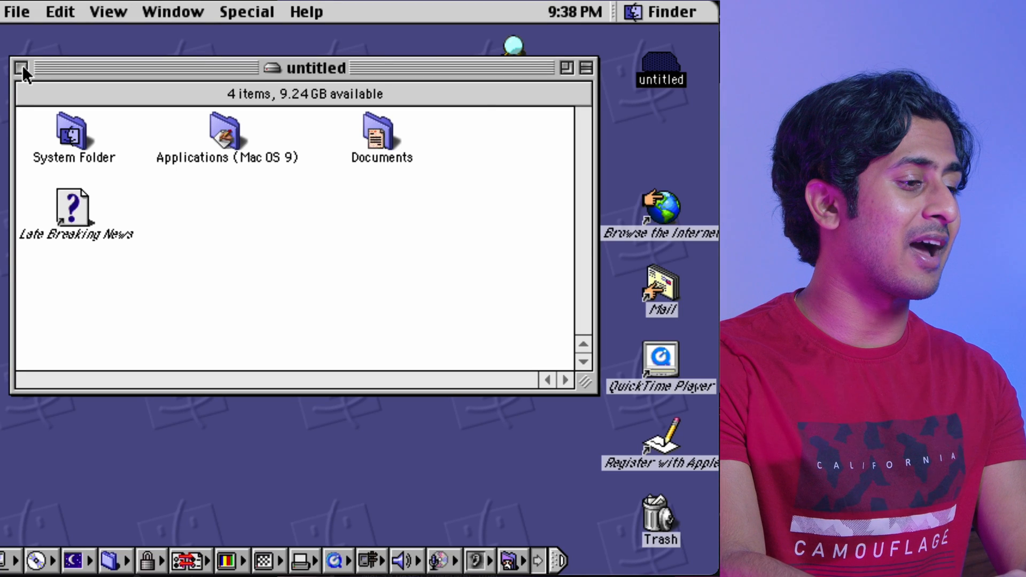